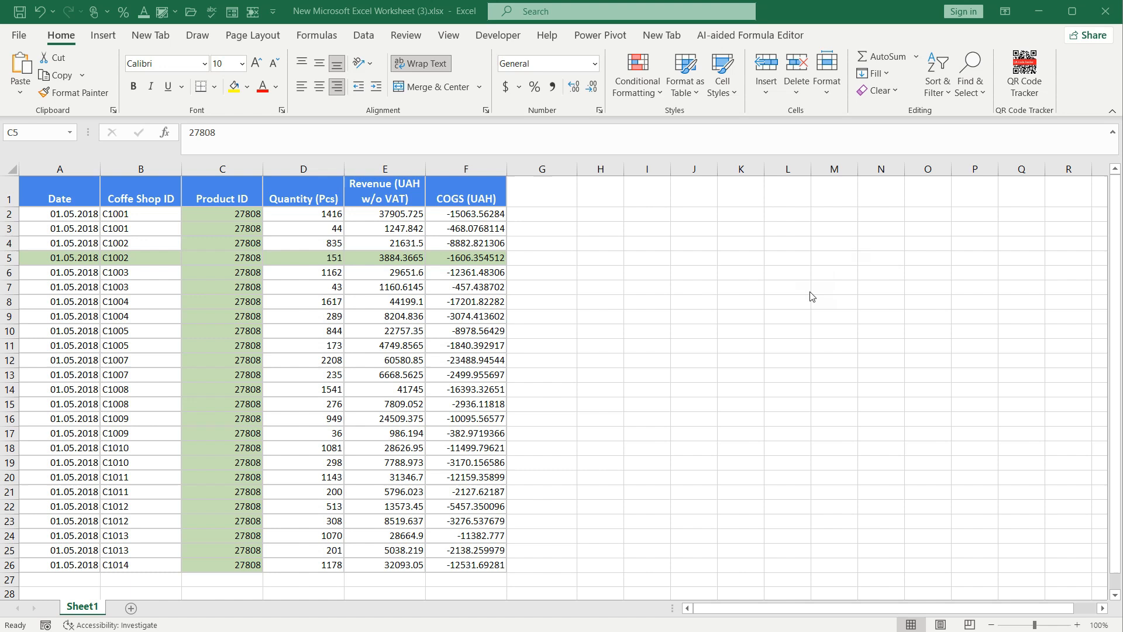
{"action": "mouse_move", "coordinate": [807, 298]}
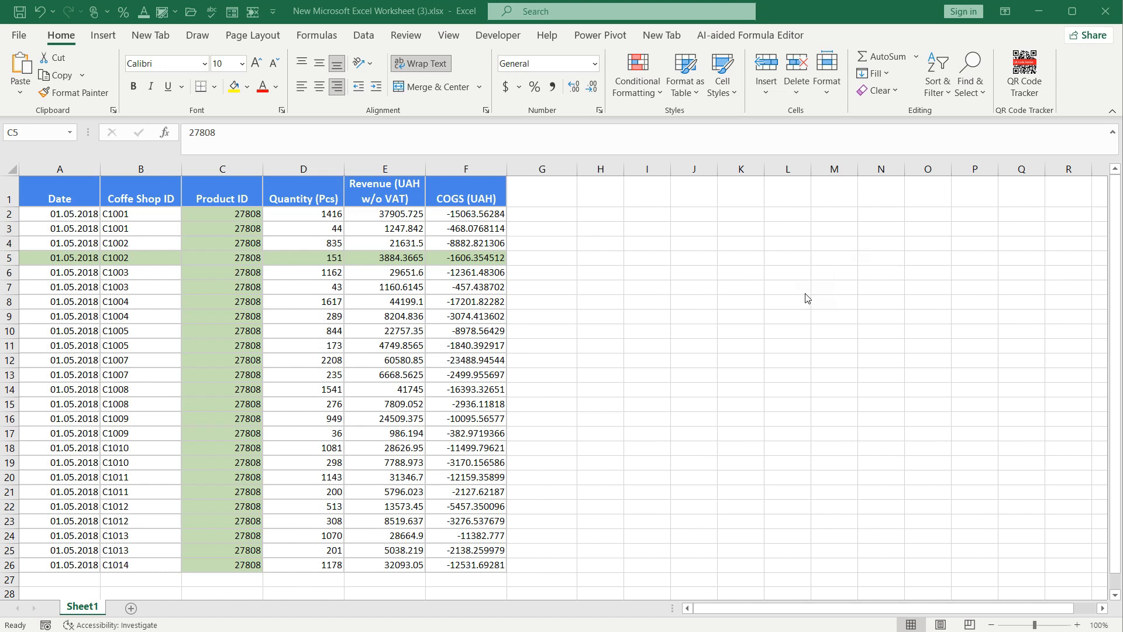
Select several sales cells to show each one's row and Revenue column highlighted green
{"action": "left_click", "coordinate": [223, 257]}
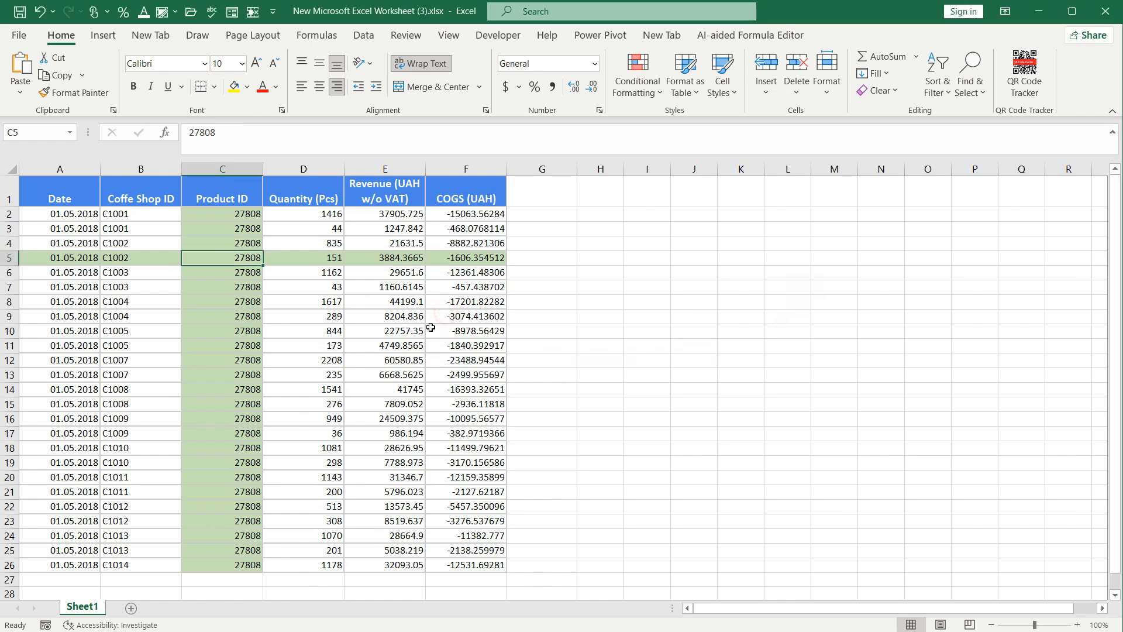
{"action": "left_click", "coordinate": [385, 374]}
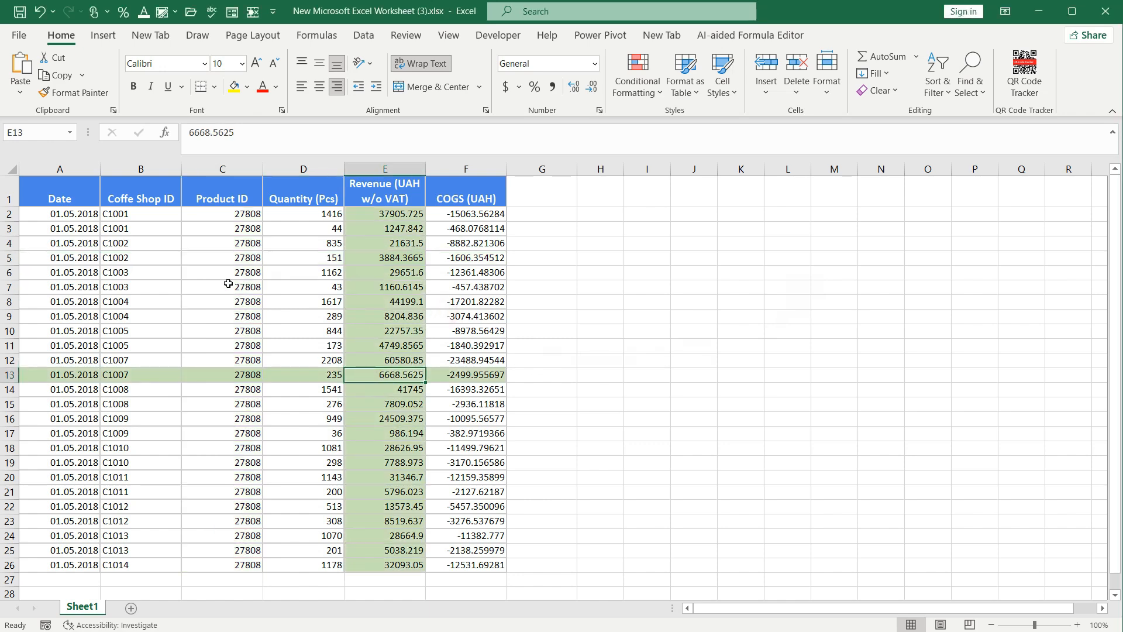
{"action": "left_click", "coordinate": [222, 273]}
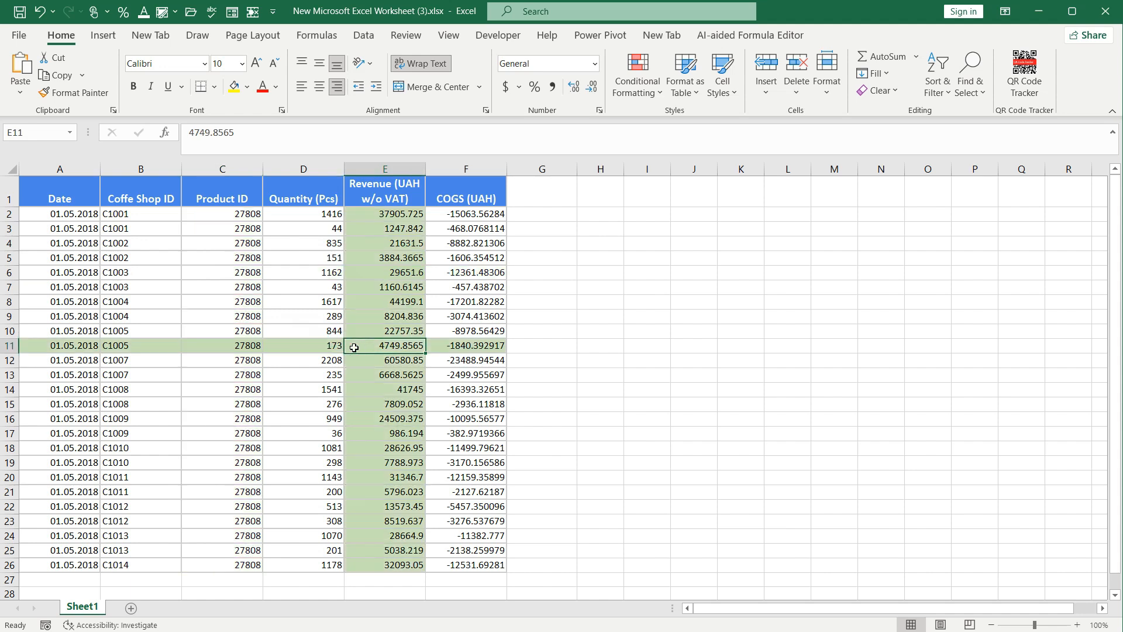
{"action": "mouse_move", "coordinate": [213, 309]}
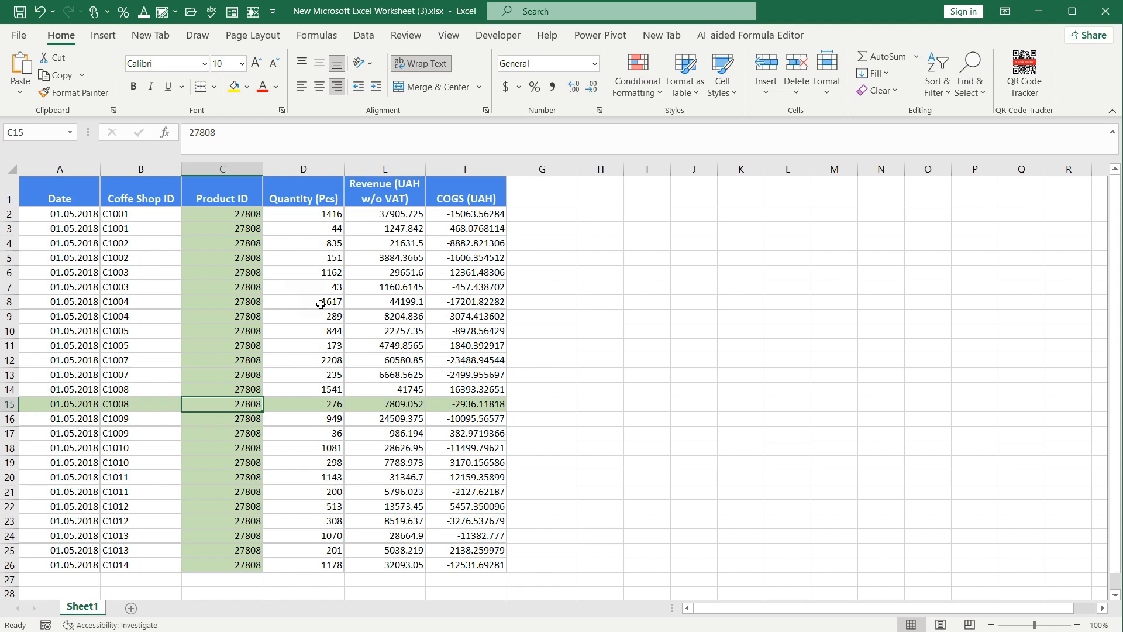
{"action": "mouse_move", "coordinate": [336, 330]}
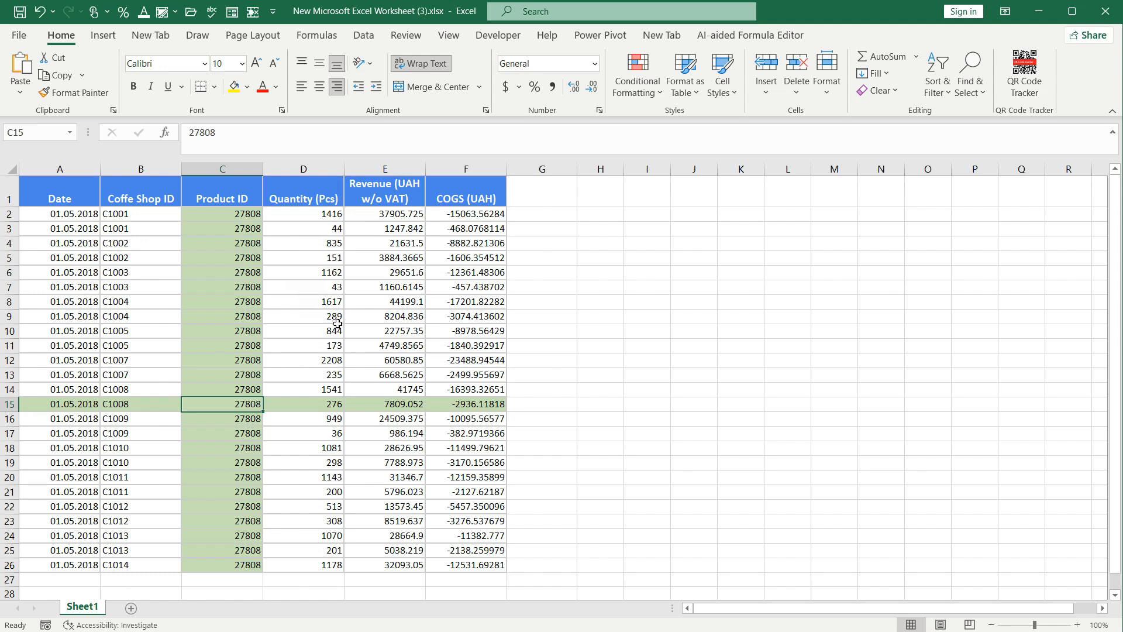
{"action": "mouse_move", "coordinate": [267, 350]}
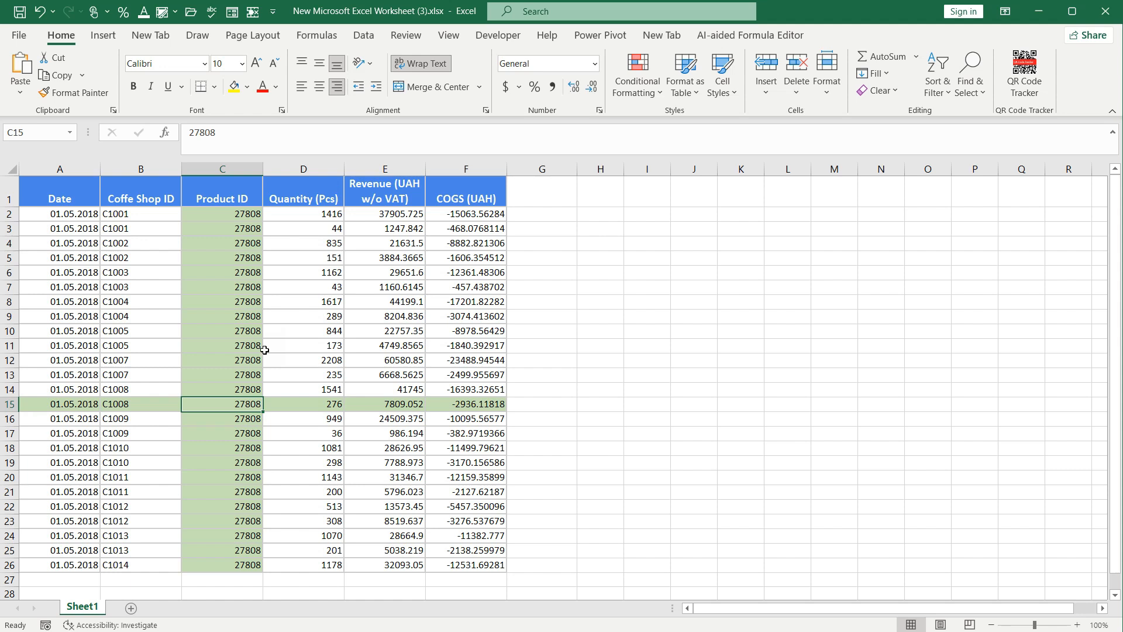
{"action": "mouse_move", "coordinate": [310, 350]}
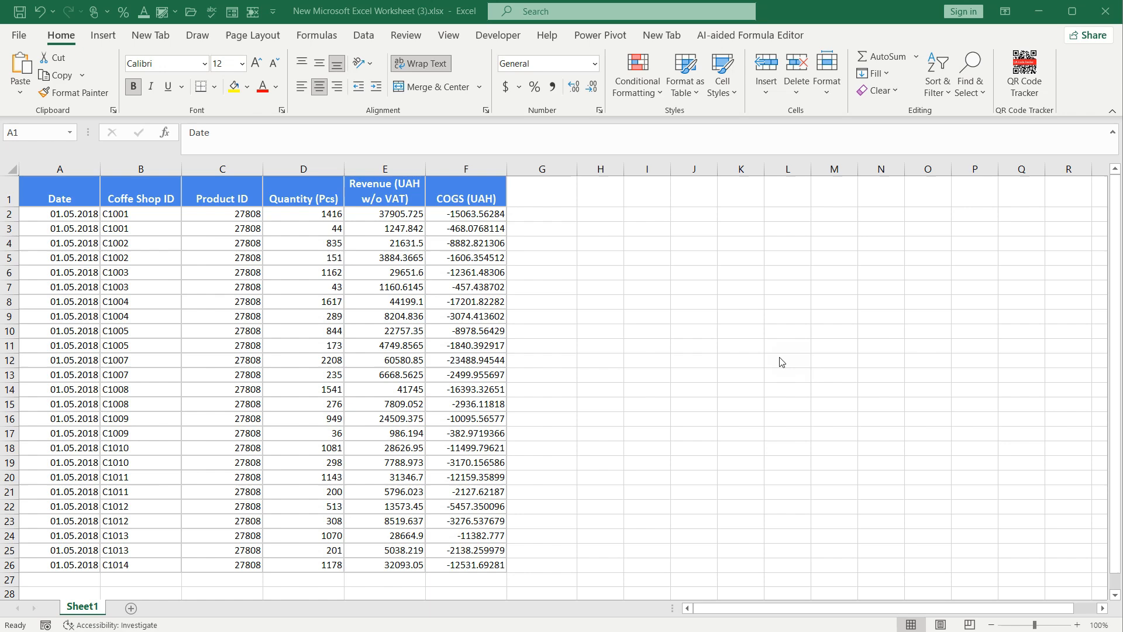
{"action": "mouse_move", "coordinate": [492, 334]}
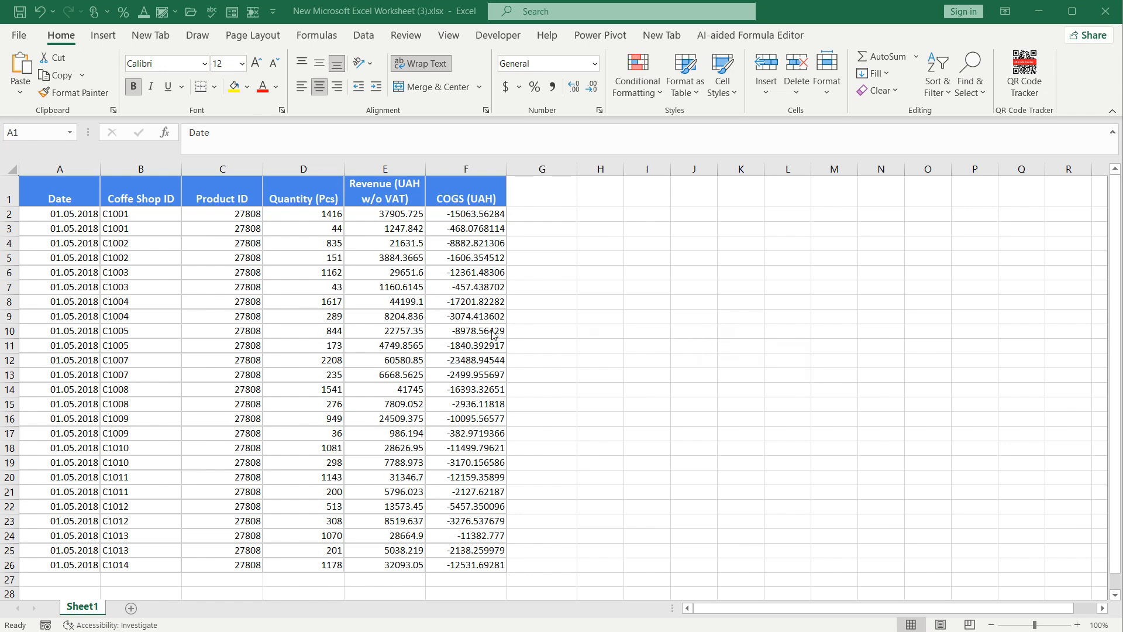
Select the data A2:F26 and start a New Formatting Rule based on a custom formula
{"action": "left_click", "coordinate": [60, 213]}
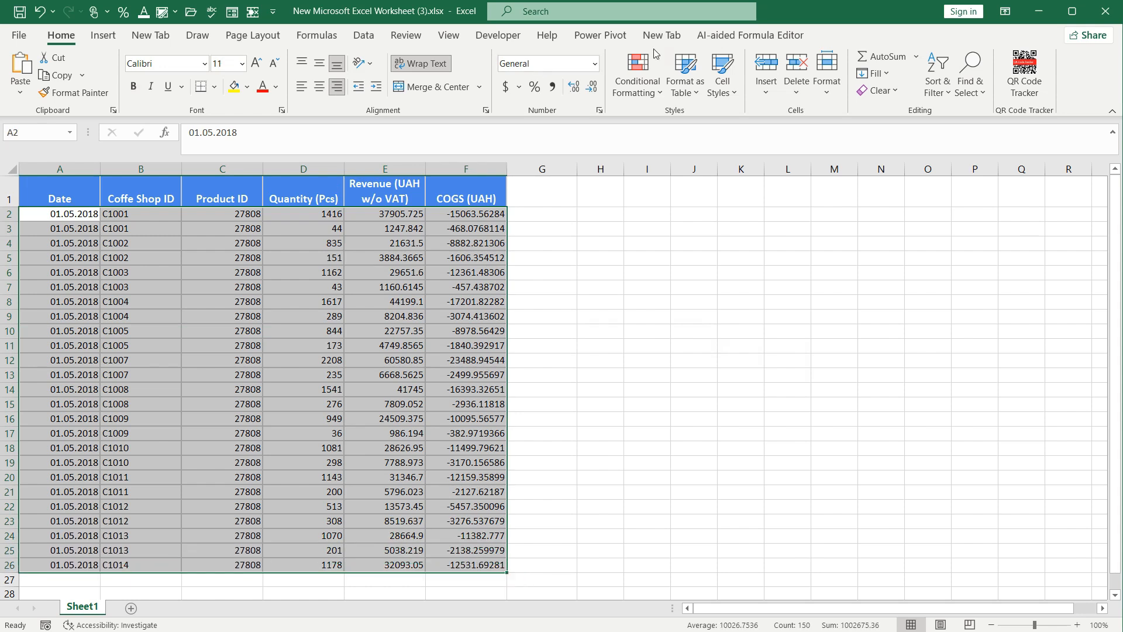
{"action": "left_click", "coordinate": [634, 74]}
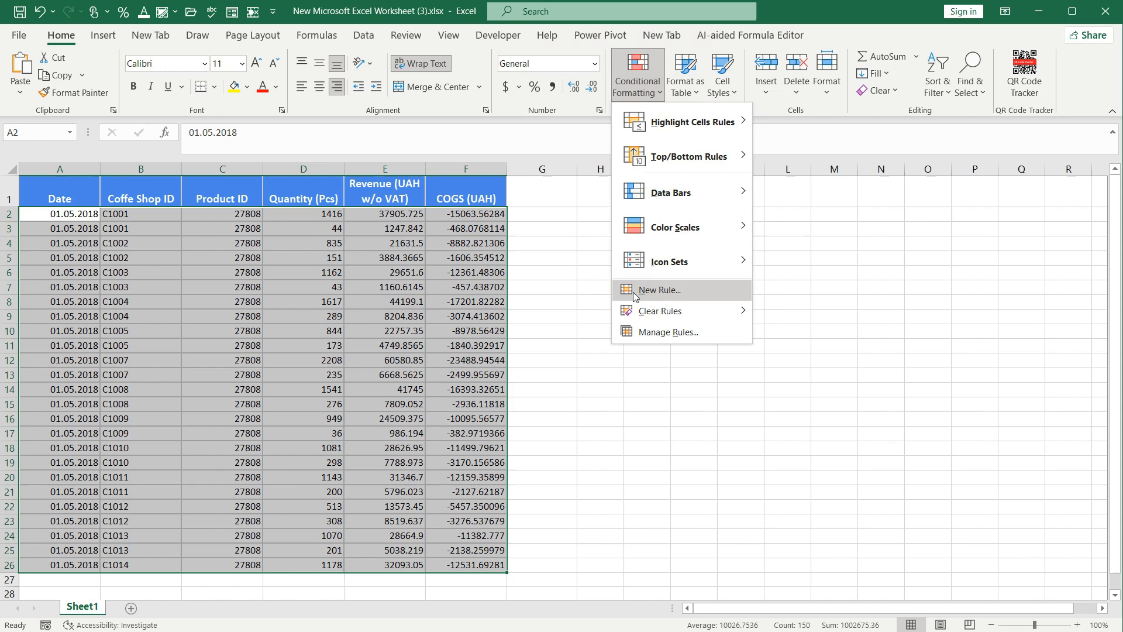
{"action": "left_click", "coordinate": [652, 289]}
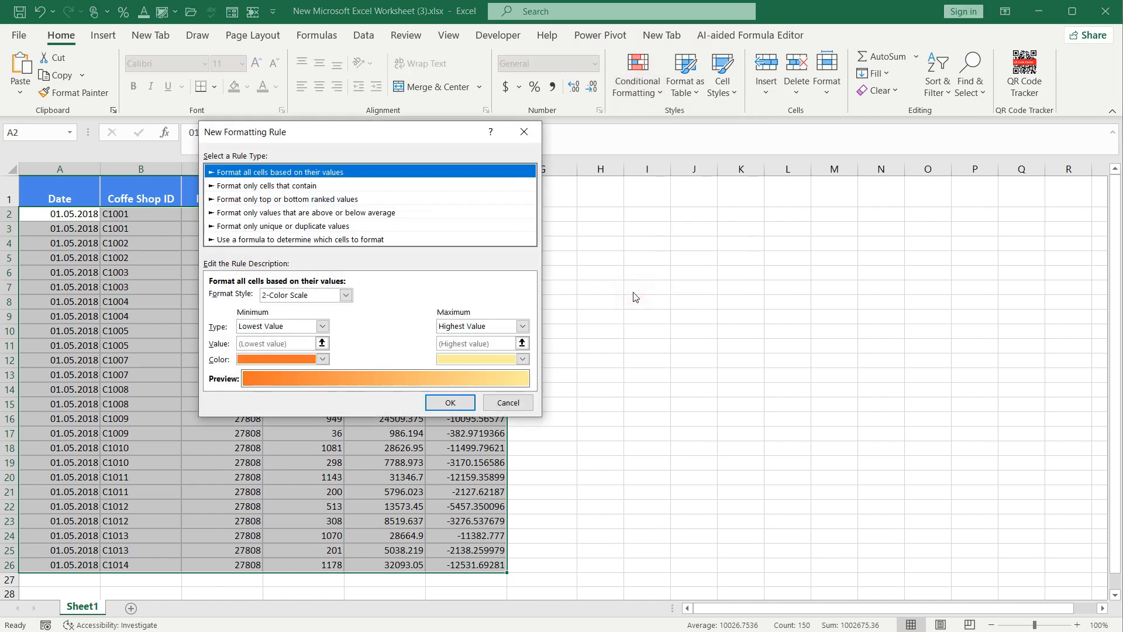
{"action": "mouse_move", "coordinate": [321, 249]}
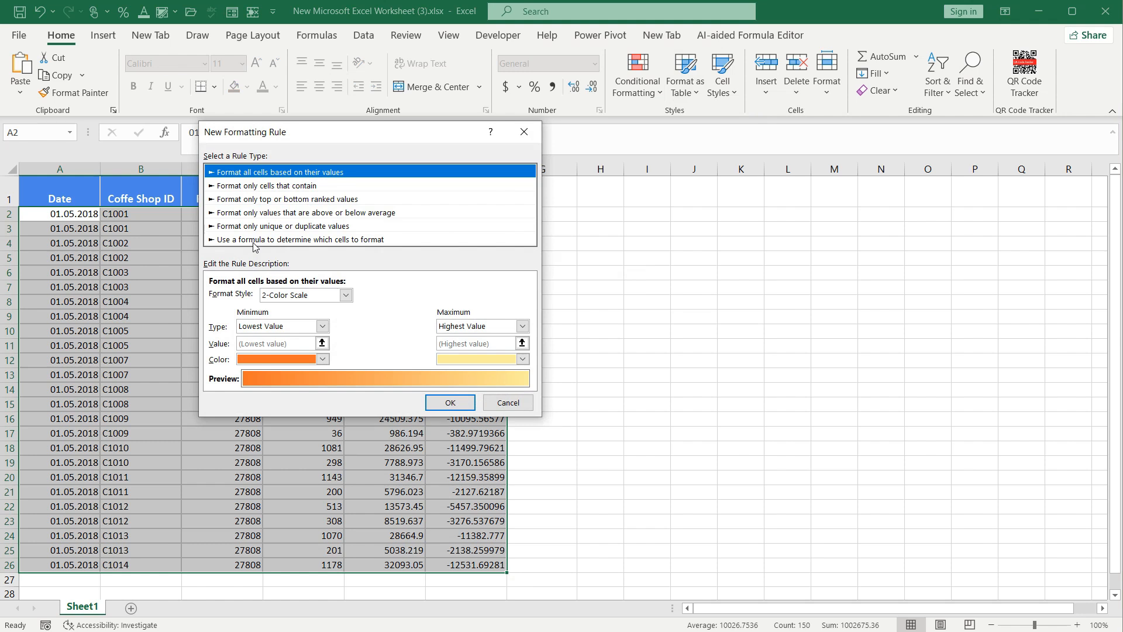
{"action": "mouse_move", "coordinate": [257, 245]}
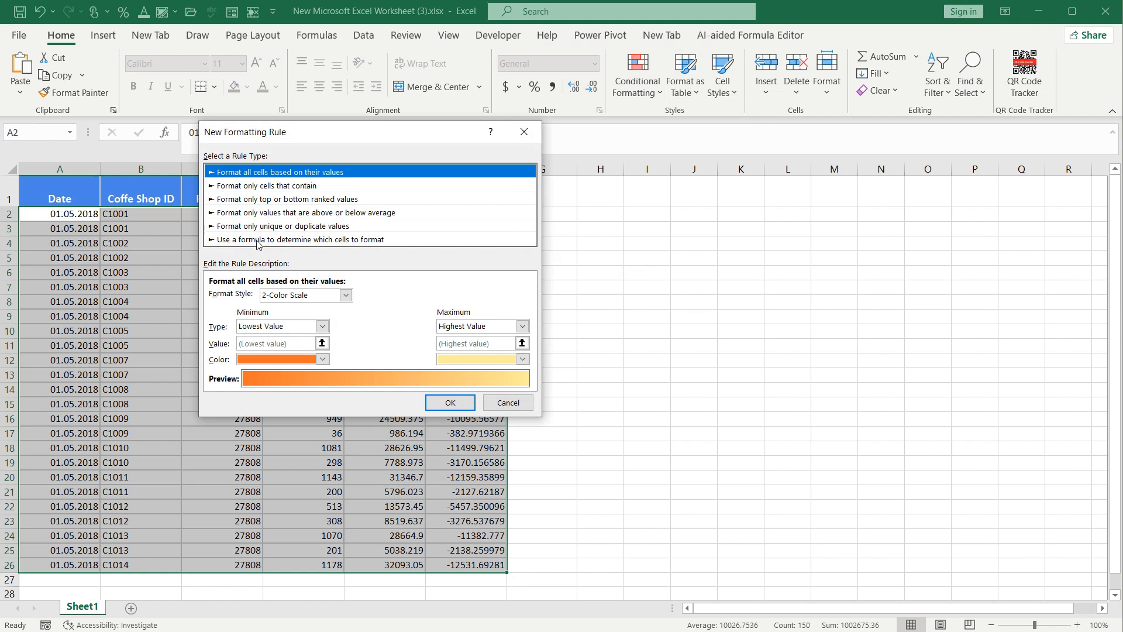
{"action": "left_click", "coordinate": [298, 238]}
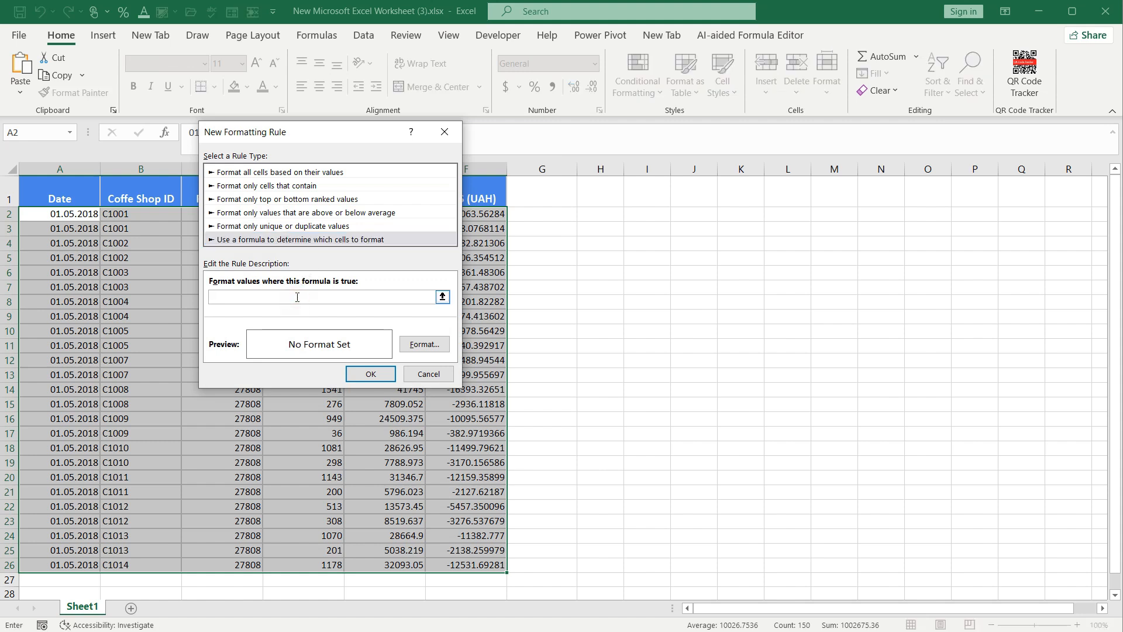
Enter the rule formula =OR(CELL("ROW")=ROW(),CELL("COL")=COLUMN())
{"action": "left_click", "coordinate": [323, 296]}
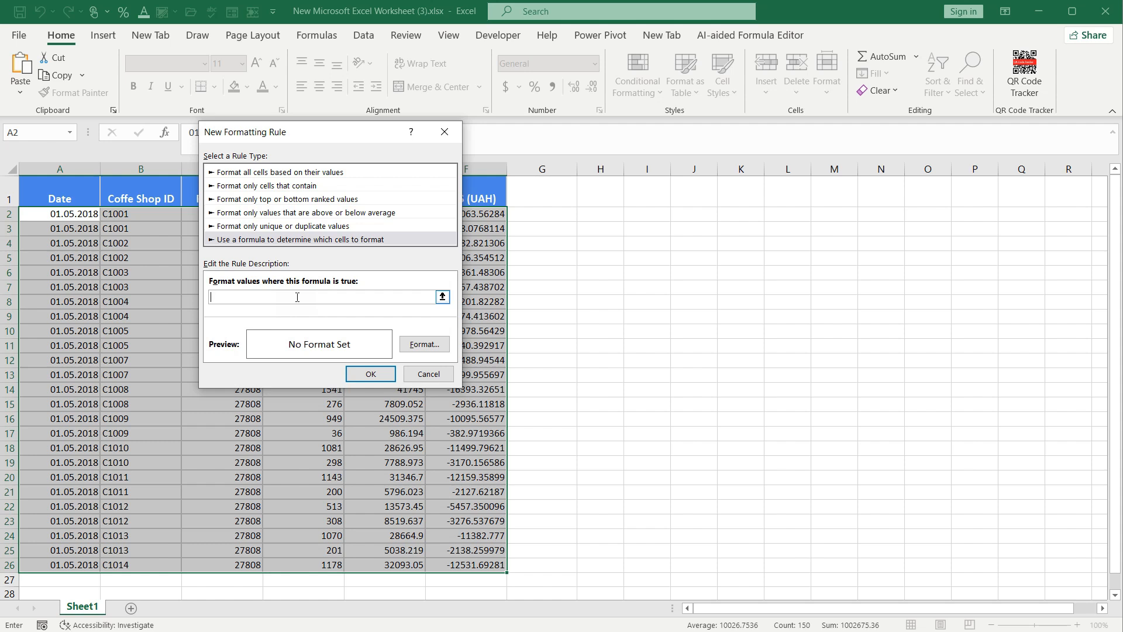
{"action": "type", "text": "=OR(CELL(\"ROW\")=ROW(),CELL(\"COL\")=COLUMN())"}
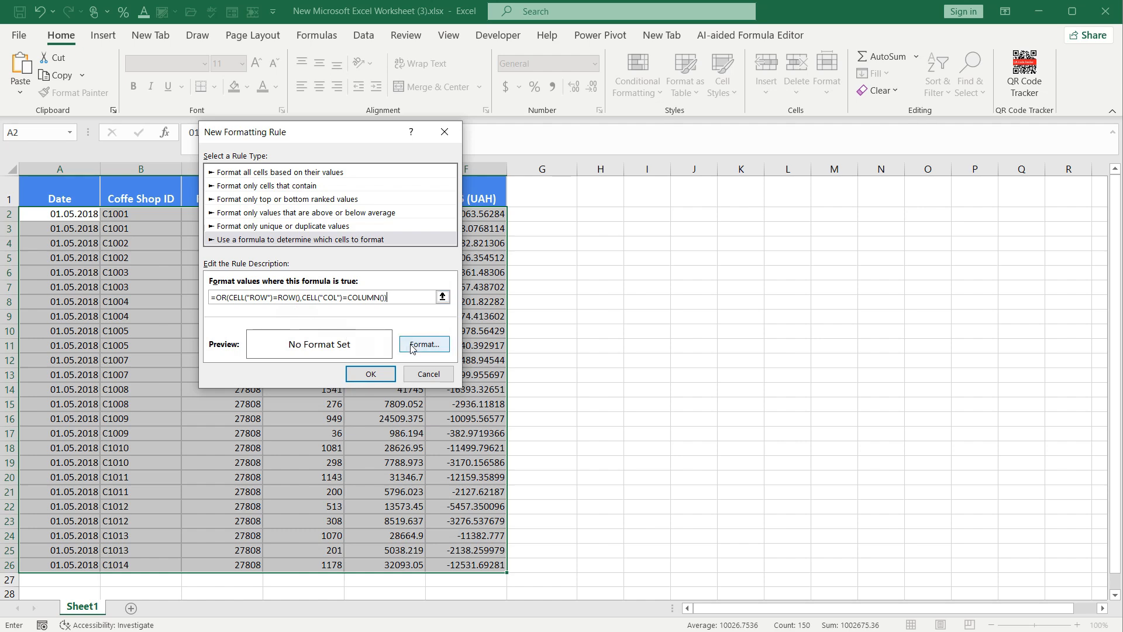
Give the rule a light green fill and apply it to the sales table
{"action": "left_click", "coordinate": [424, 344]}
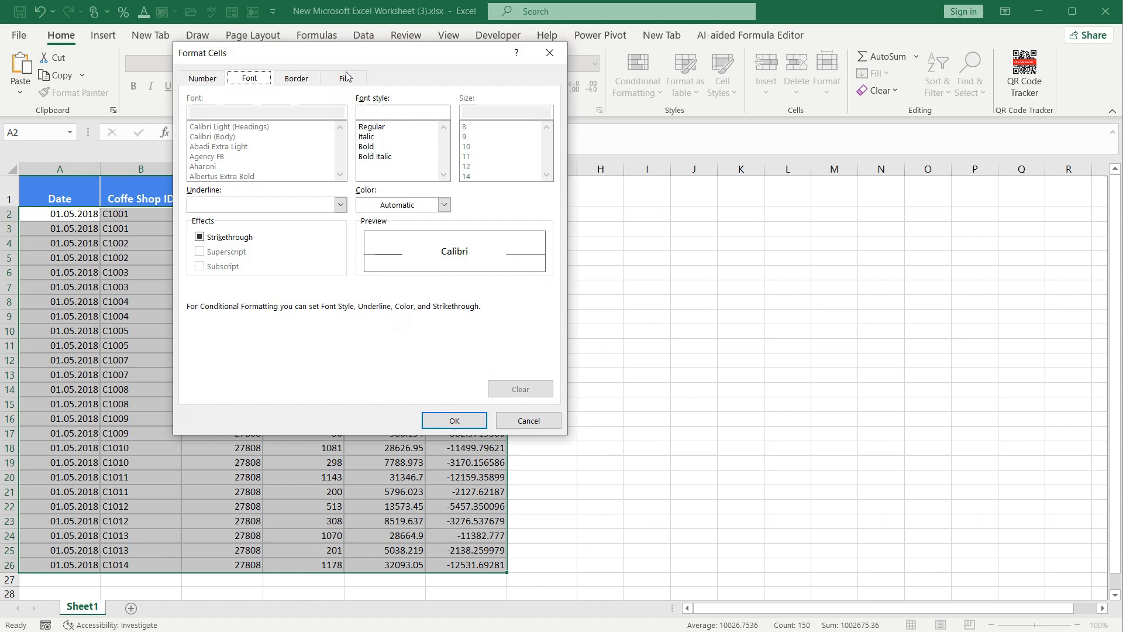
{"action": "left_click", "coordinate": [343, 77]}
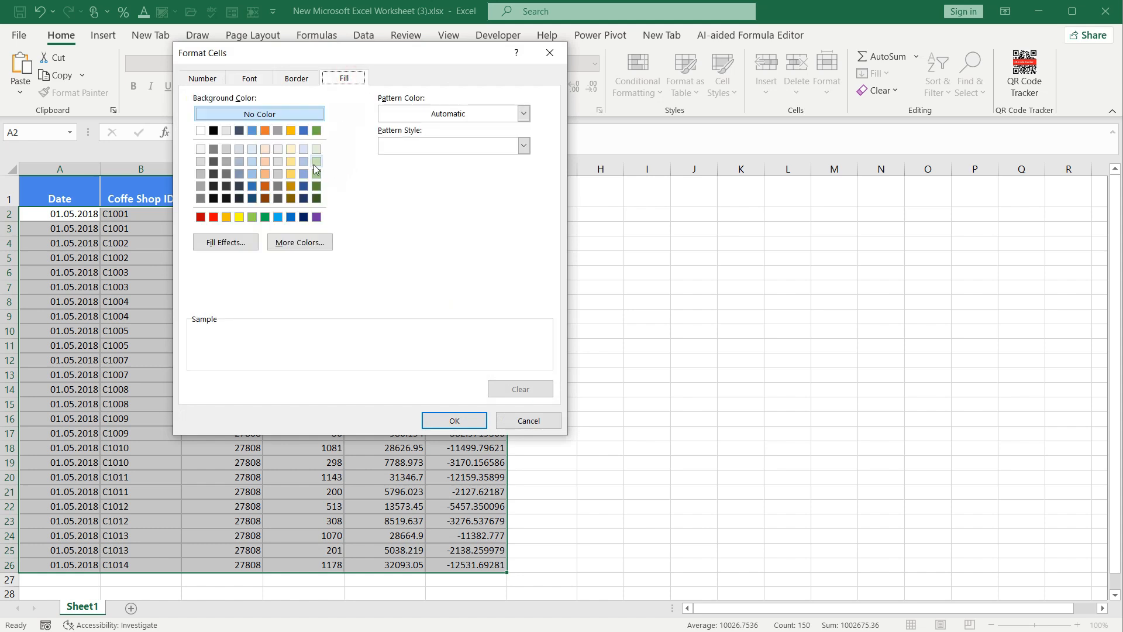
{"action": "left_click", "coordinate": [314, 161]}
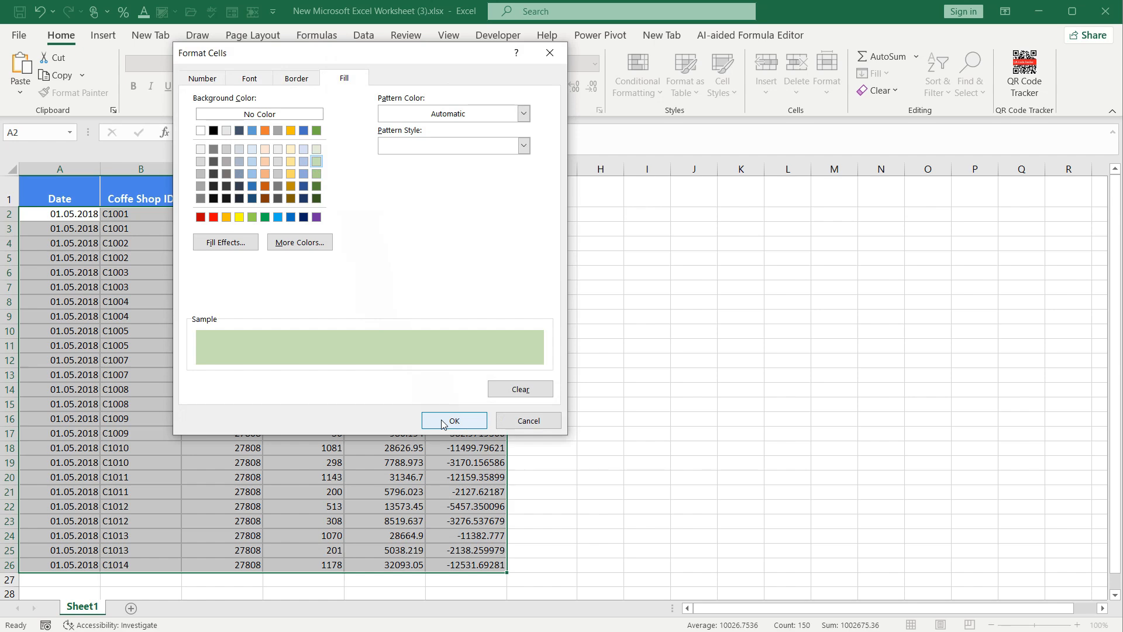
{"action": "left_click", "coordinate": [454, 420]}
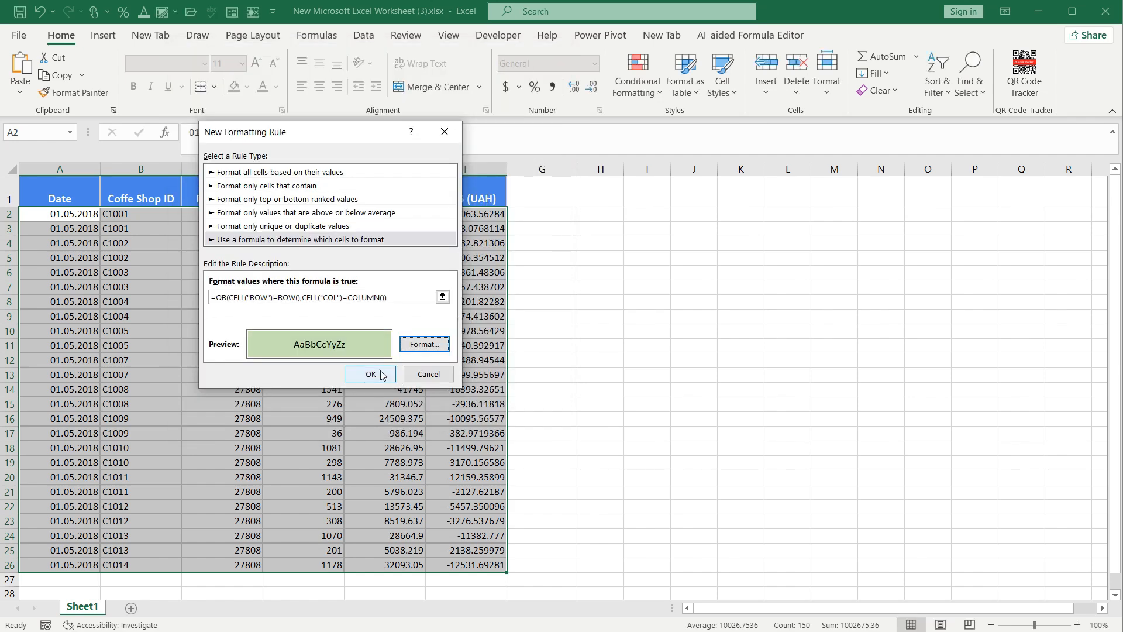
{"action": "left_click", "coordinate": [370, 375]}
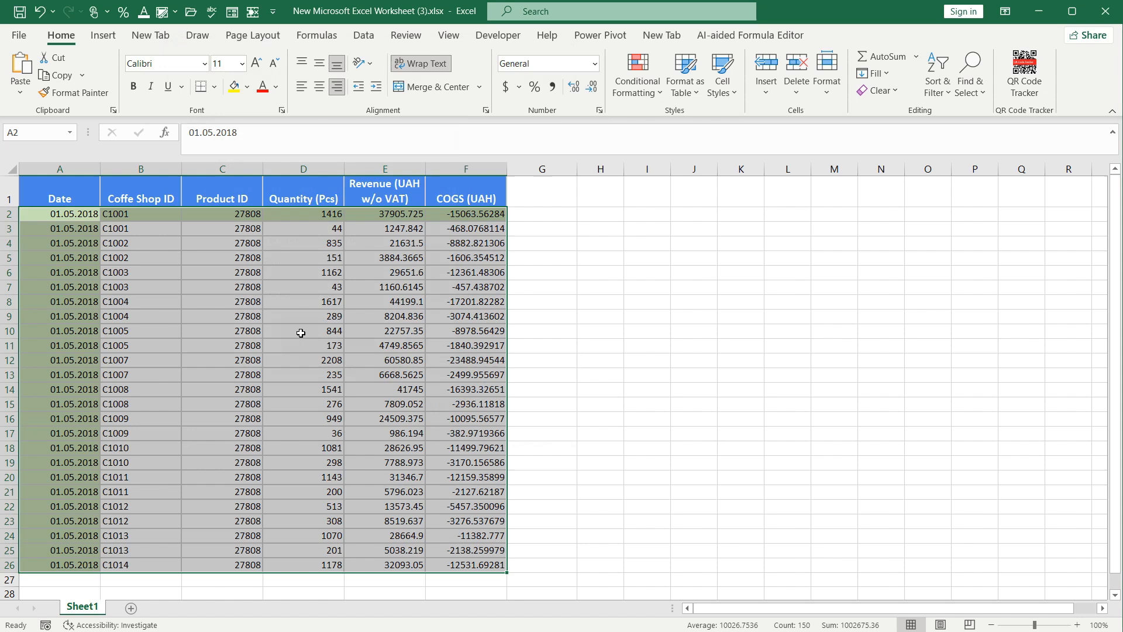
{"action": "mouse_move", "coordinate": [256, 337]}
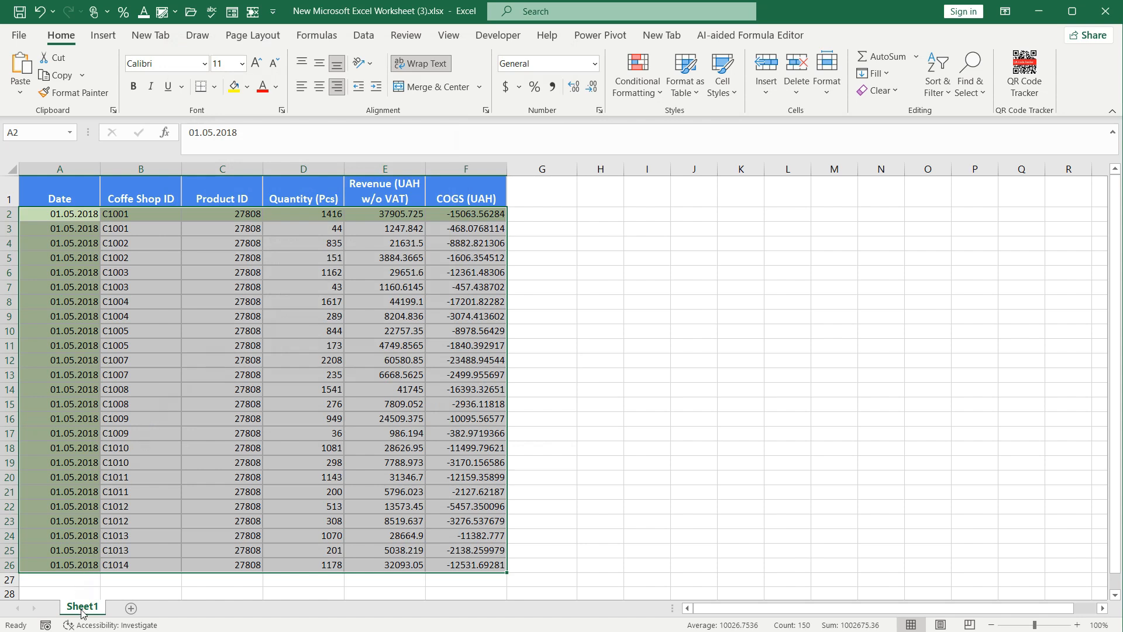
View Sheet1's code and create the Worksheet SelectionChange event procedure
{"action": "right_click", "coordinate": [81, 605]}
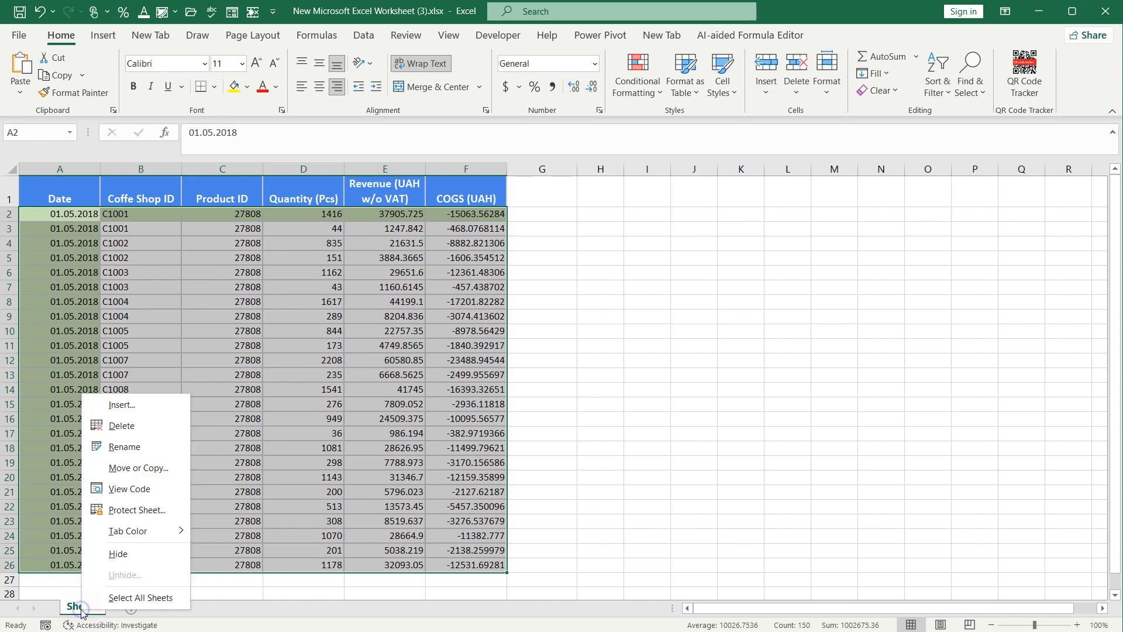
{"action": "left_click", "coordinate": [129, 489]}
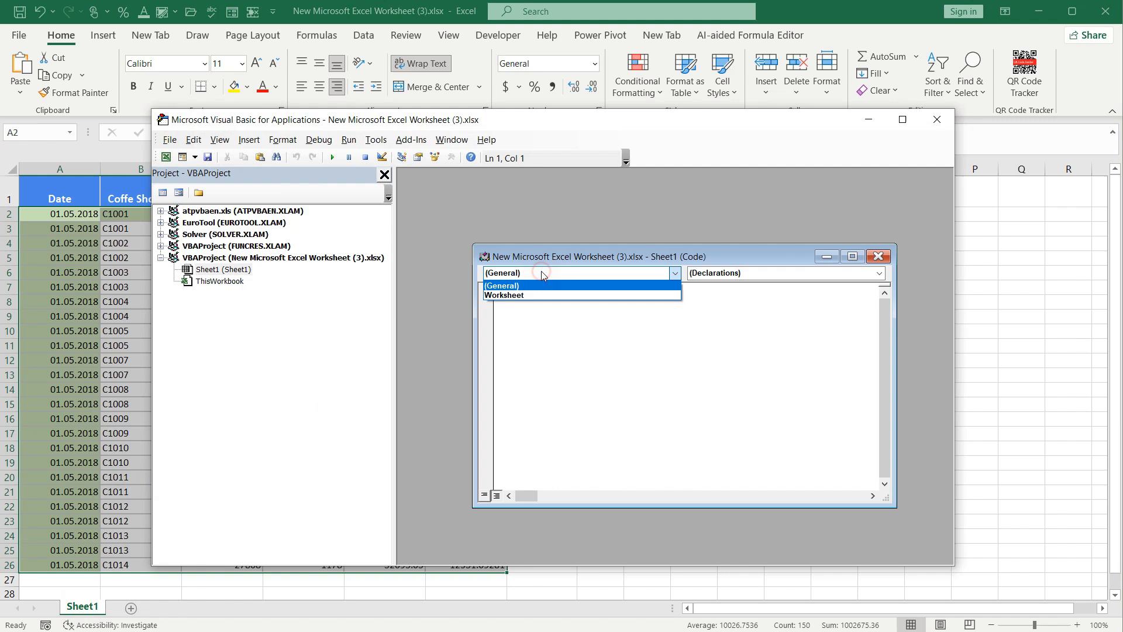
{"action": "left_click", "coordinate": [503, 295]}
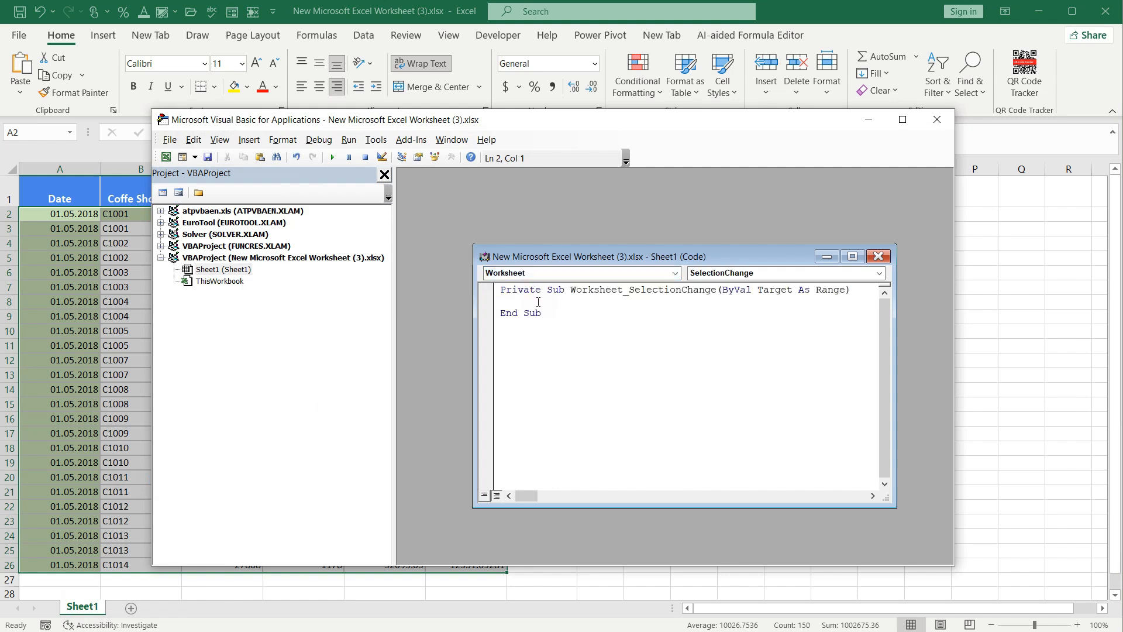
{"action": "left_click", "coordinate": [502, 302]}
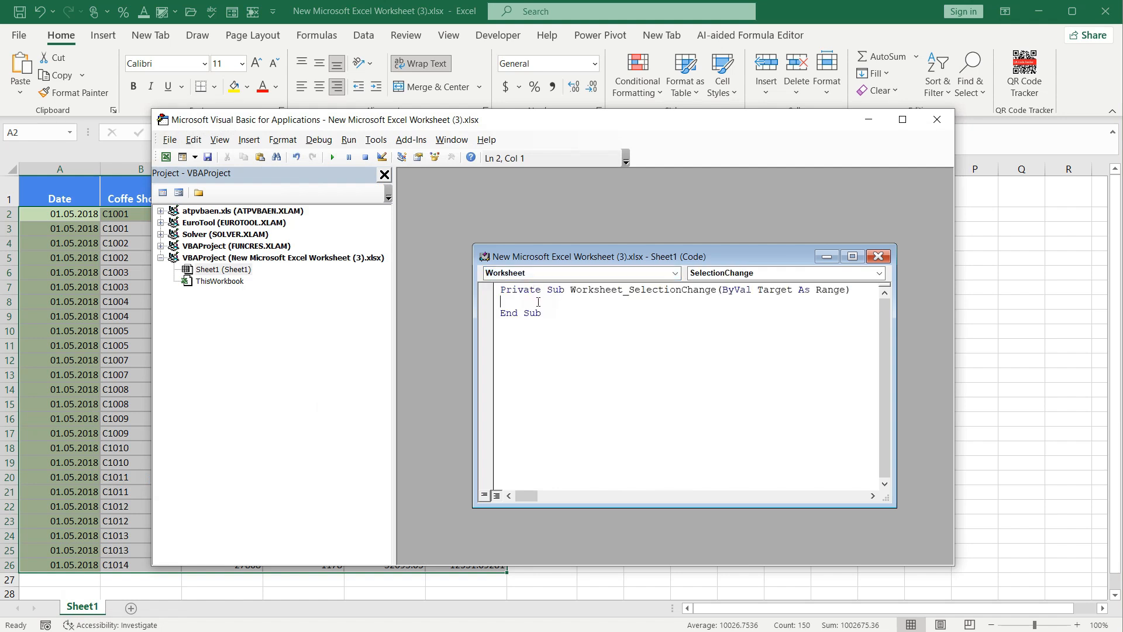
{"action": "mouse_move", "coordinate": [533, 279]}
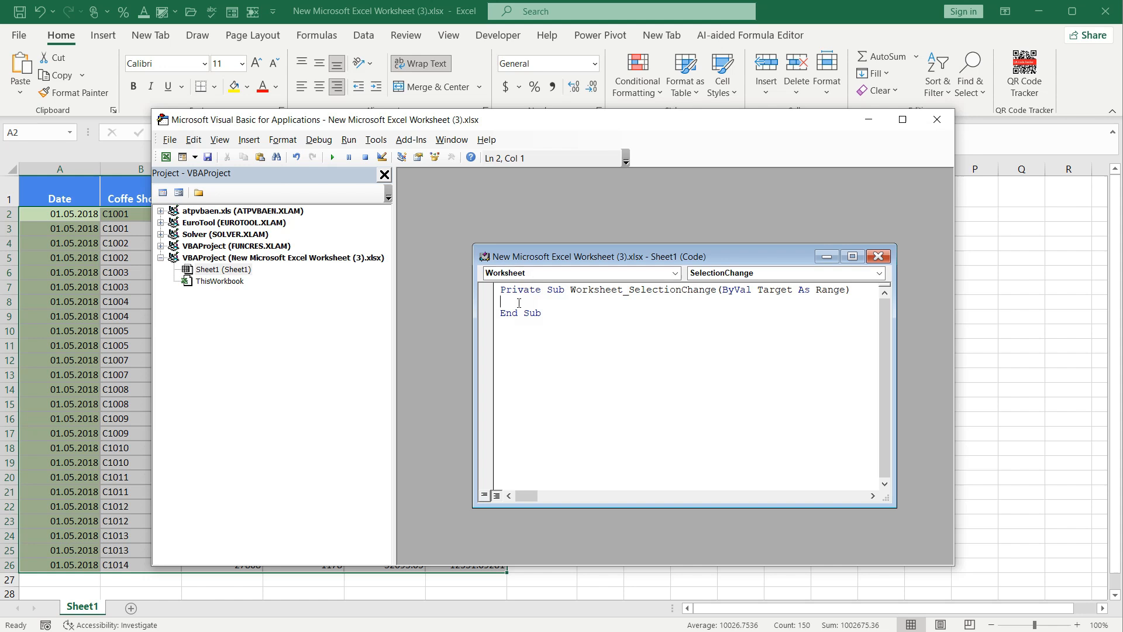
Write Target.Calculate inside the SelectionChange procedure
{"action": "type", "text": "T"}
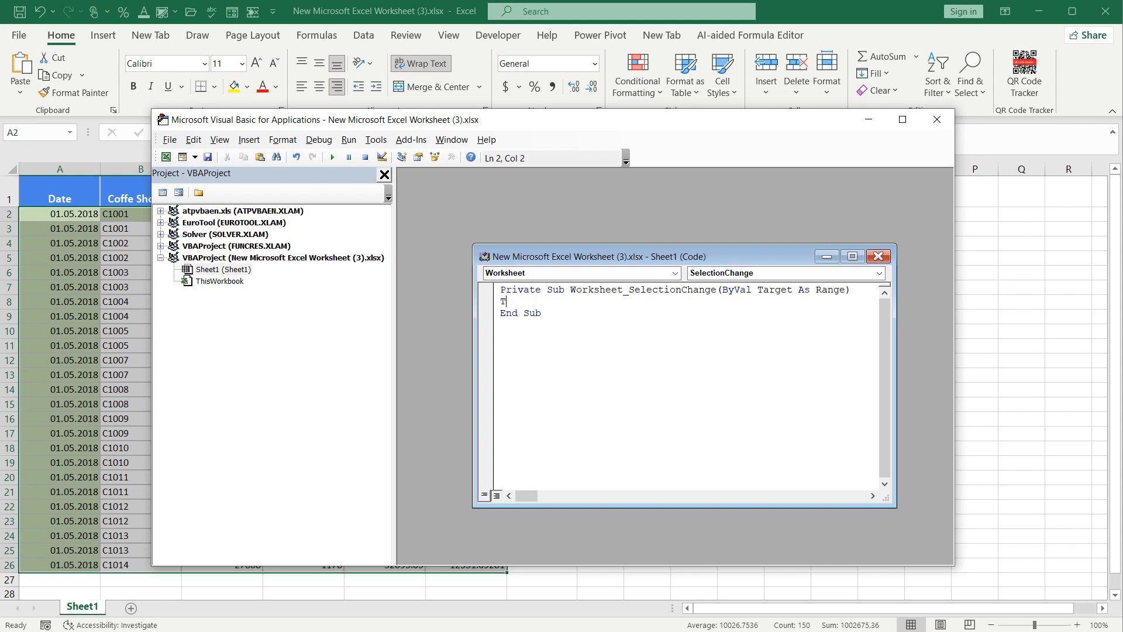
{"action": "type", "text": "arge"}
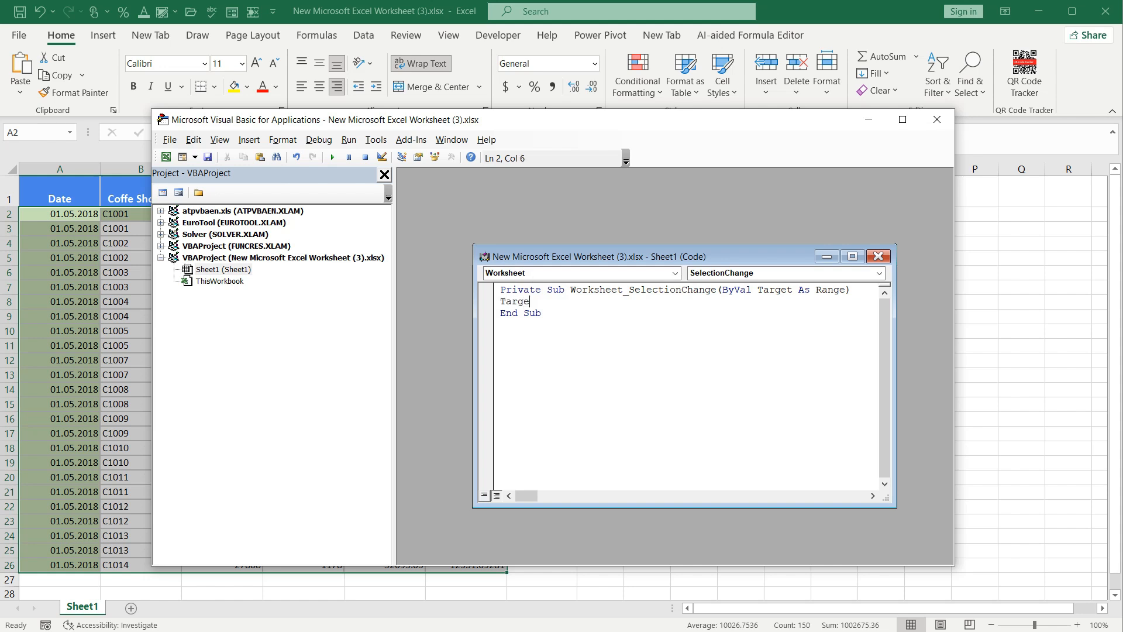
{"action": "type", "text": "."}
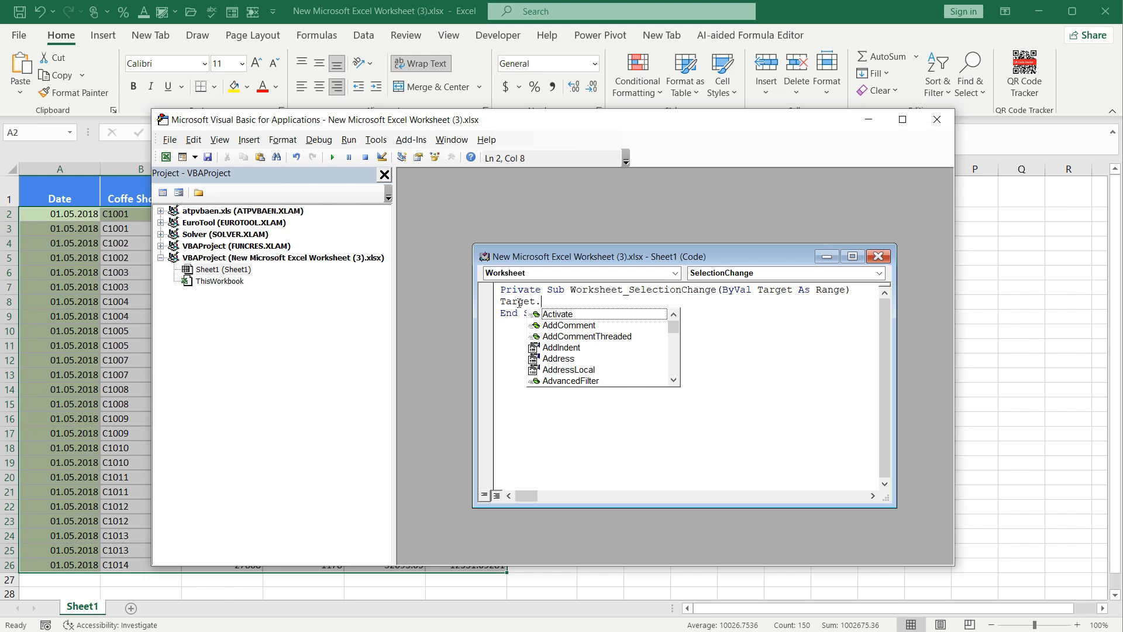
{"action": "type", "text": "Calculate"}
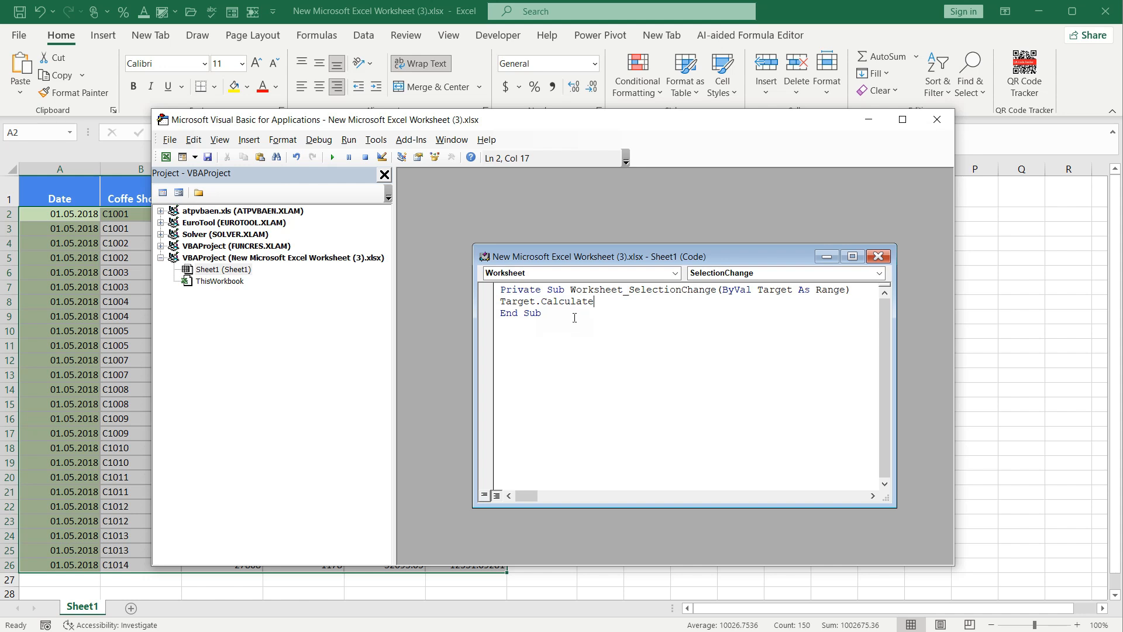
{"action": "mouse_move", "coordinate": [765, 234]}
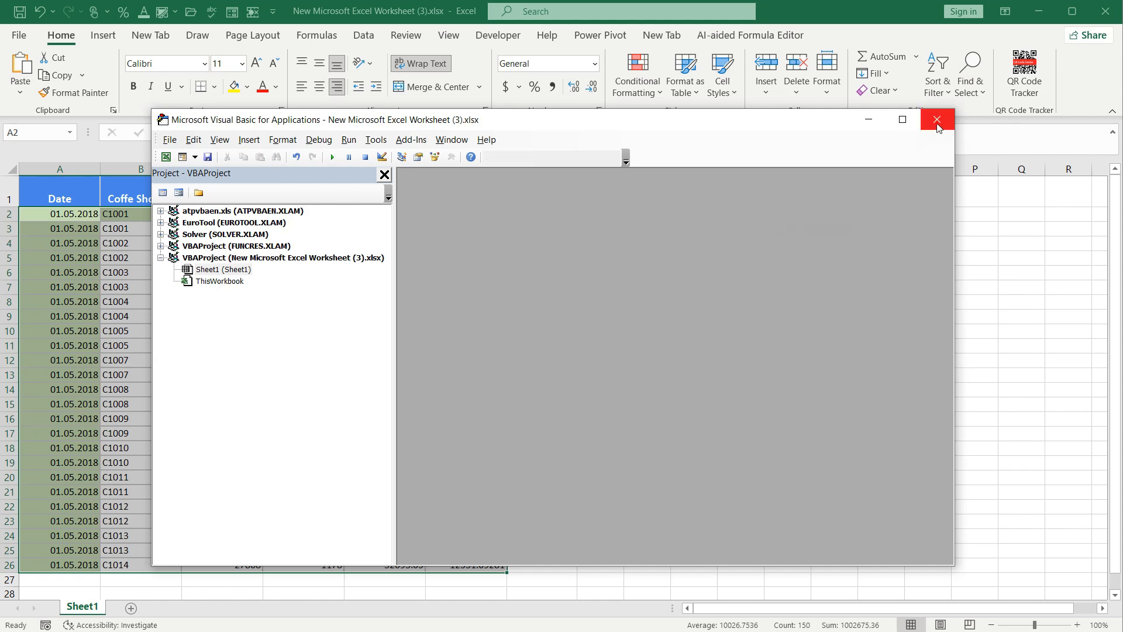
Close the Visual Basic editor and select C11 so row 11 and column C turn green
{"action": "left_click", "coordinate": [937, 119]}
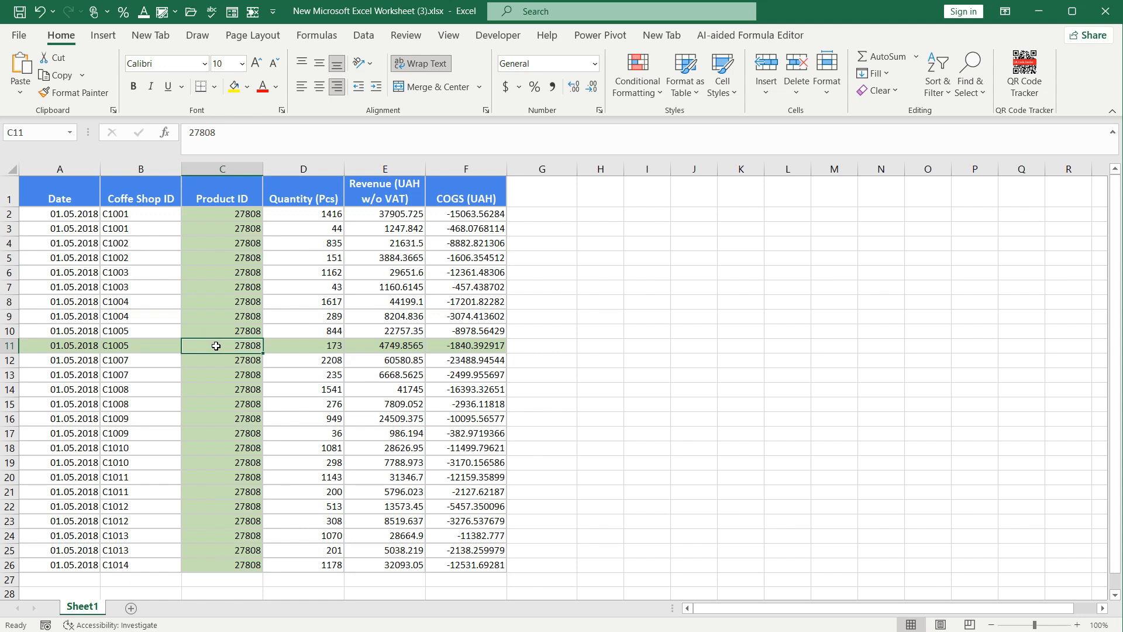
{"action": "left_click", "coordinate": [385, 404]}
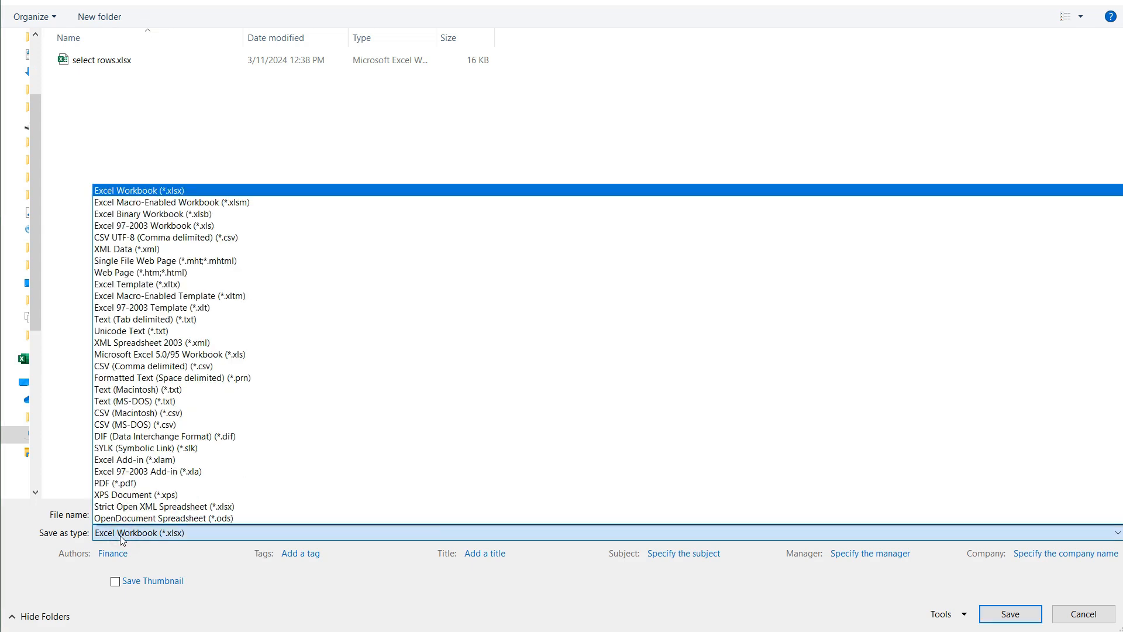
{"action": "mouse_move", "coordinate": [172, 202]}
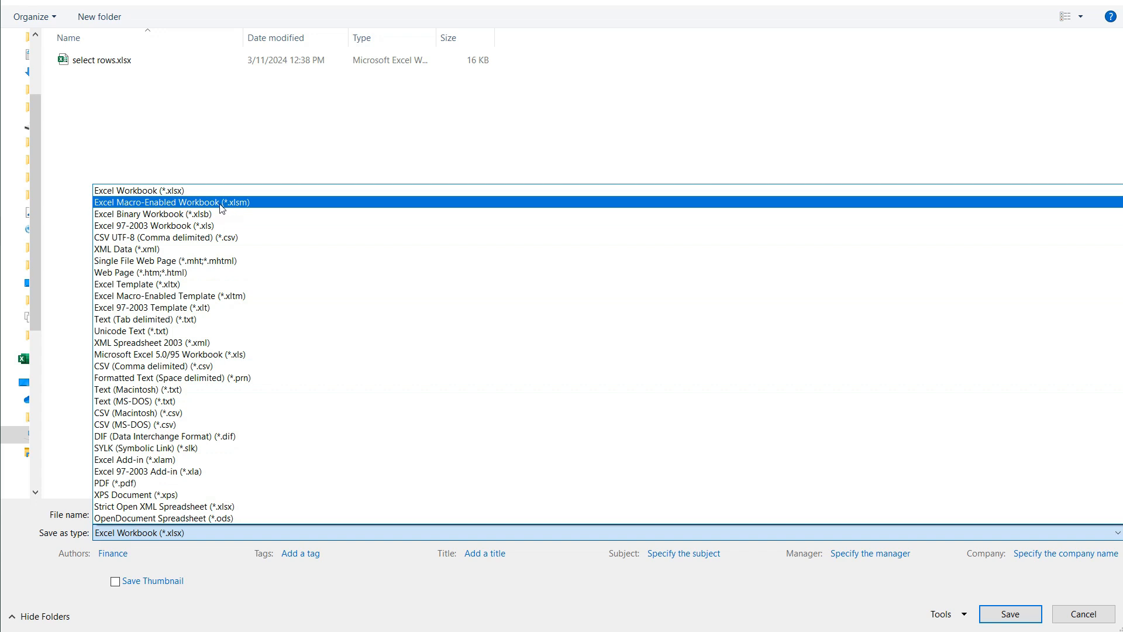
{"action": "mouse_move", "coordinate": [236, 209]}
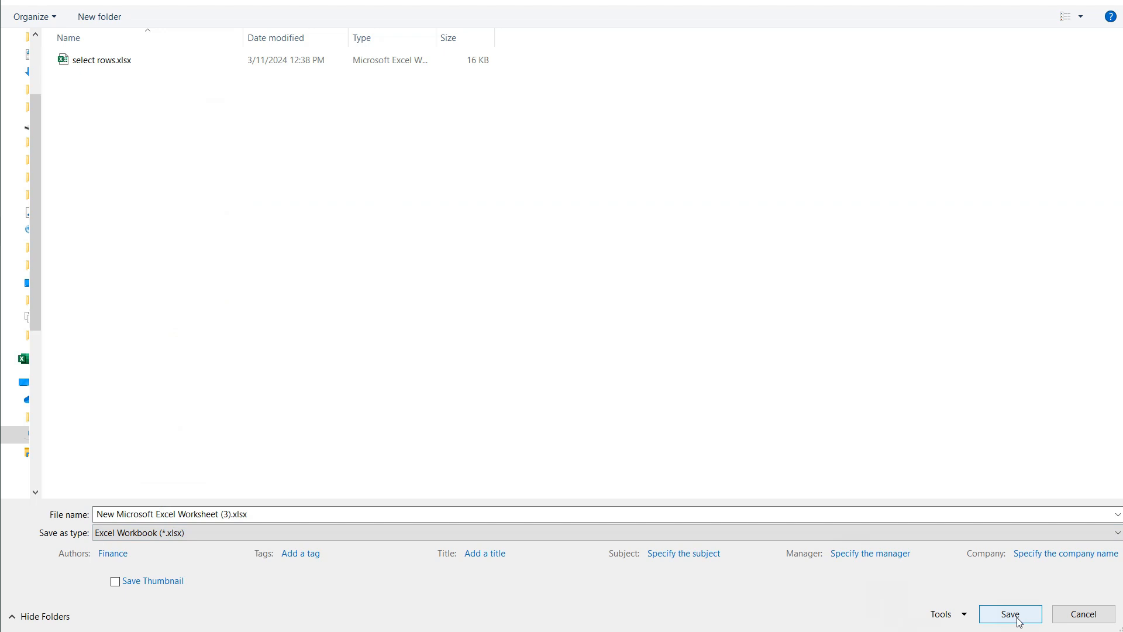
{"action": "mouse_move", "coordinate": [395, 273]}
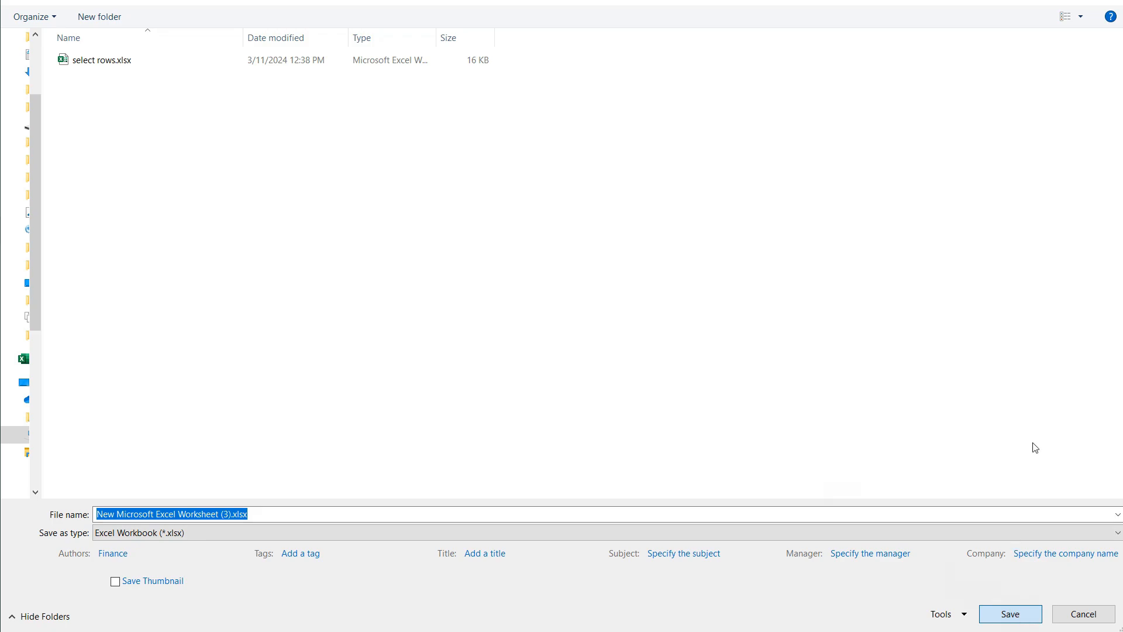
Save the workbook from the Save As dialog and return to the highlighted sheet
{"action": "left_click", "coordinate": [1010, 614]}
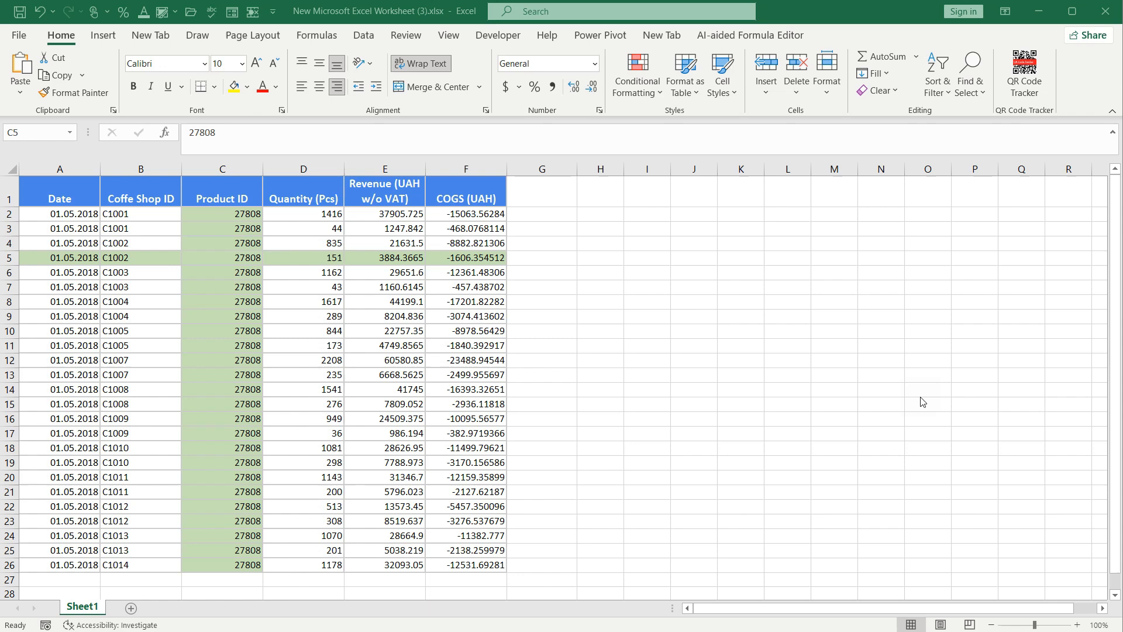
{"action": "mouse_move", "coordinate": [948, 346]}
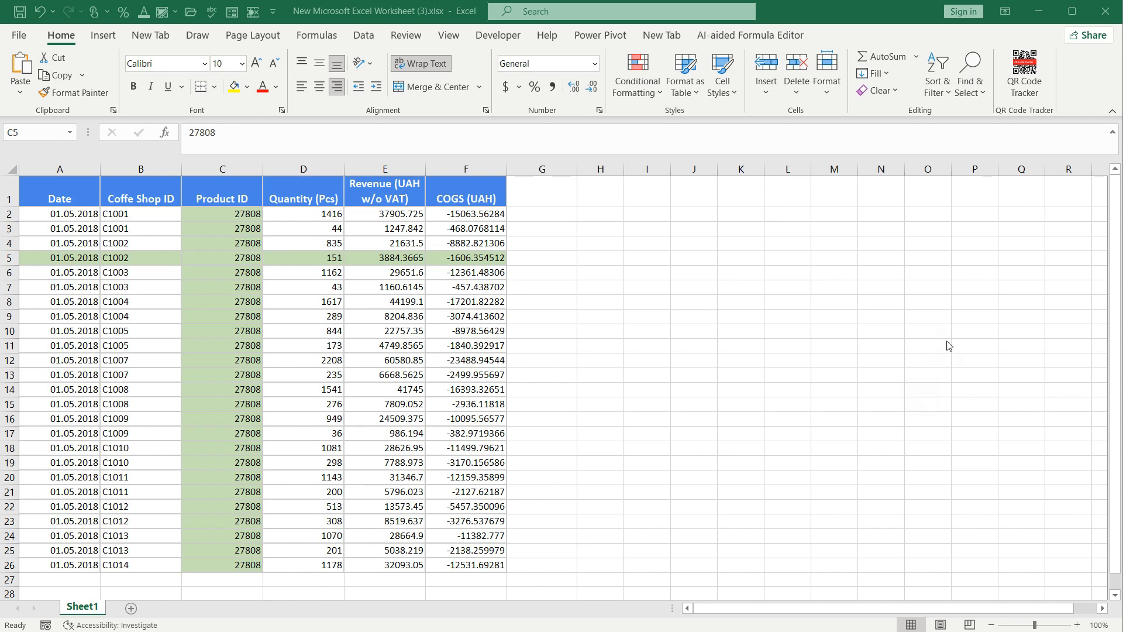